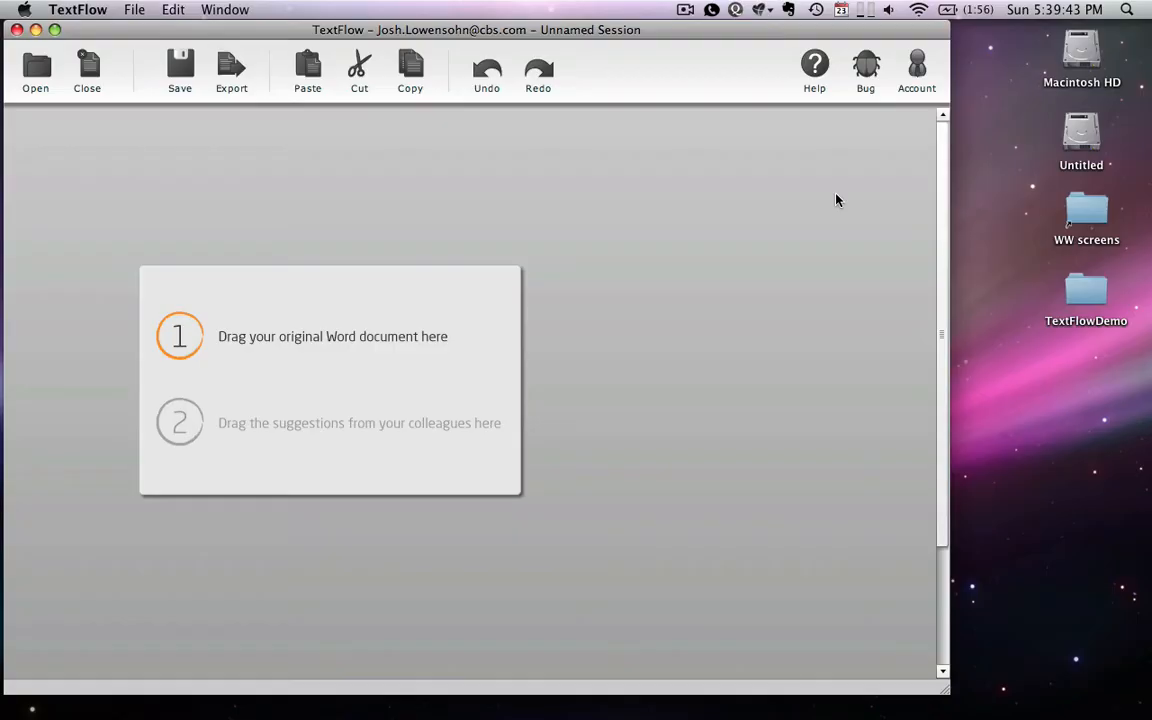
pyautogui.moveTo(1008, 224)
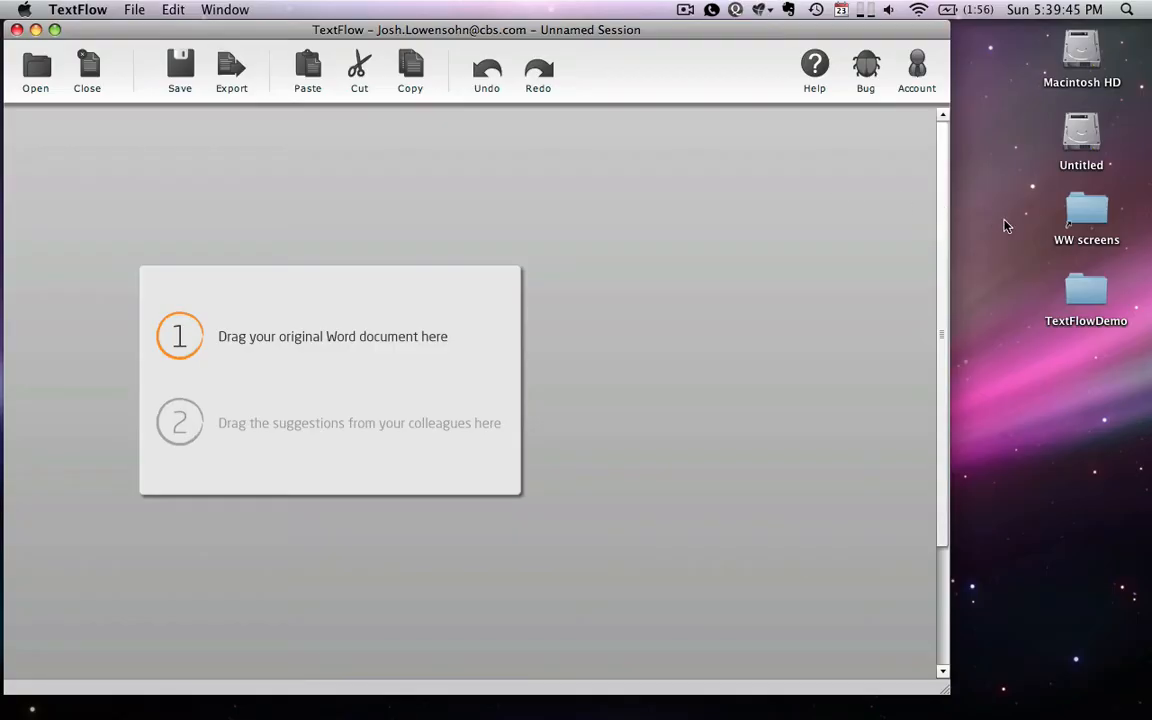
# Drag all four .doc files from the TextFlowDemo folder into TextFlow to merge them.
pyautogui.doubleClick(1086, 296)
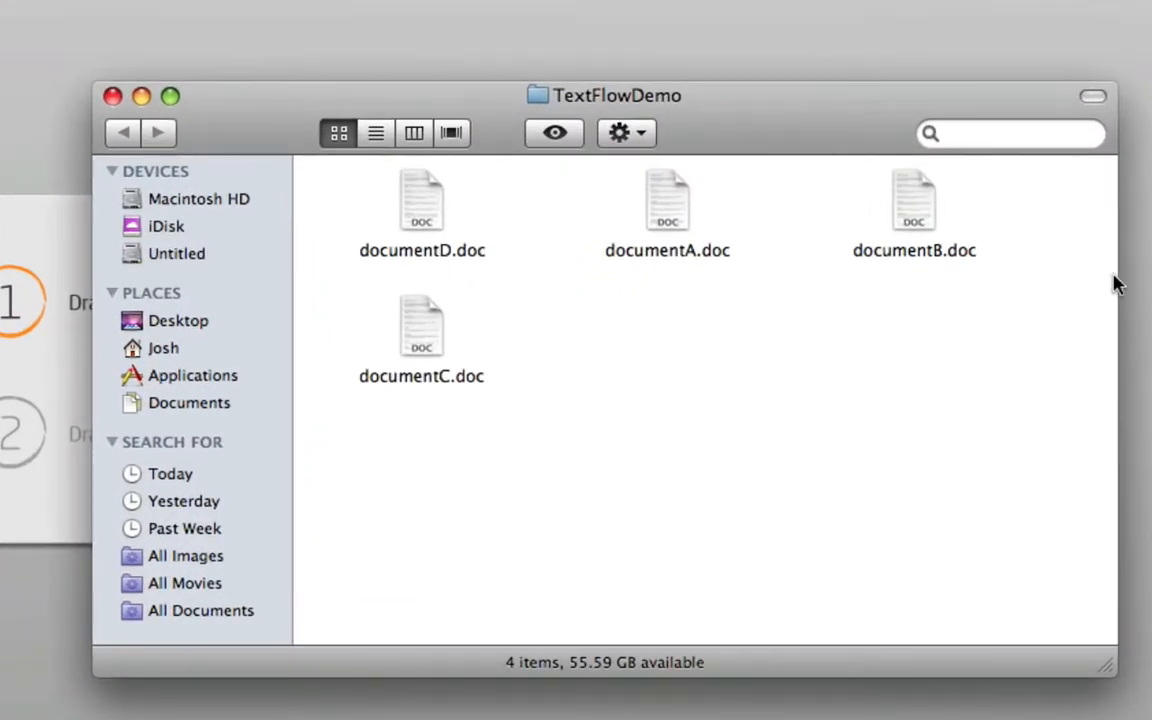
pyautogui.press('cmd+a')
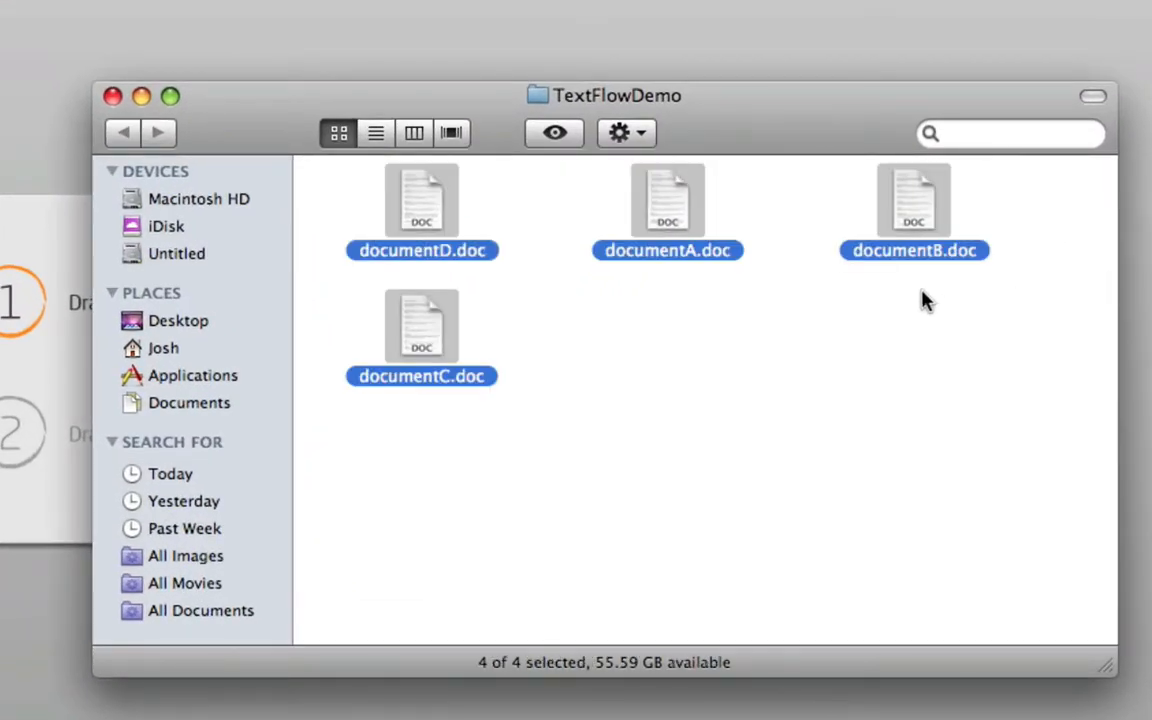
pyautogui.moveTo(420, 200); pyautogui.dragTo(276, 50)
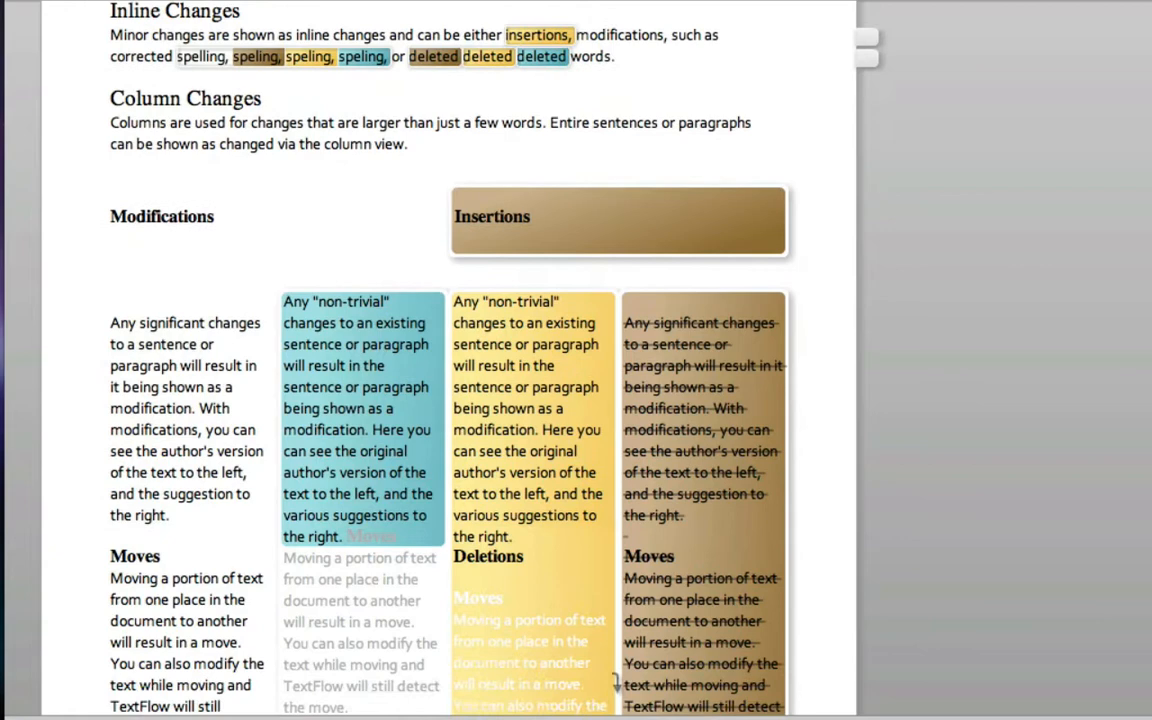
pyautogui.scroll(-3)
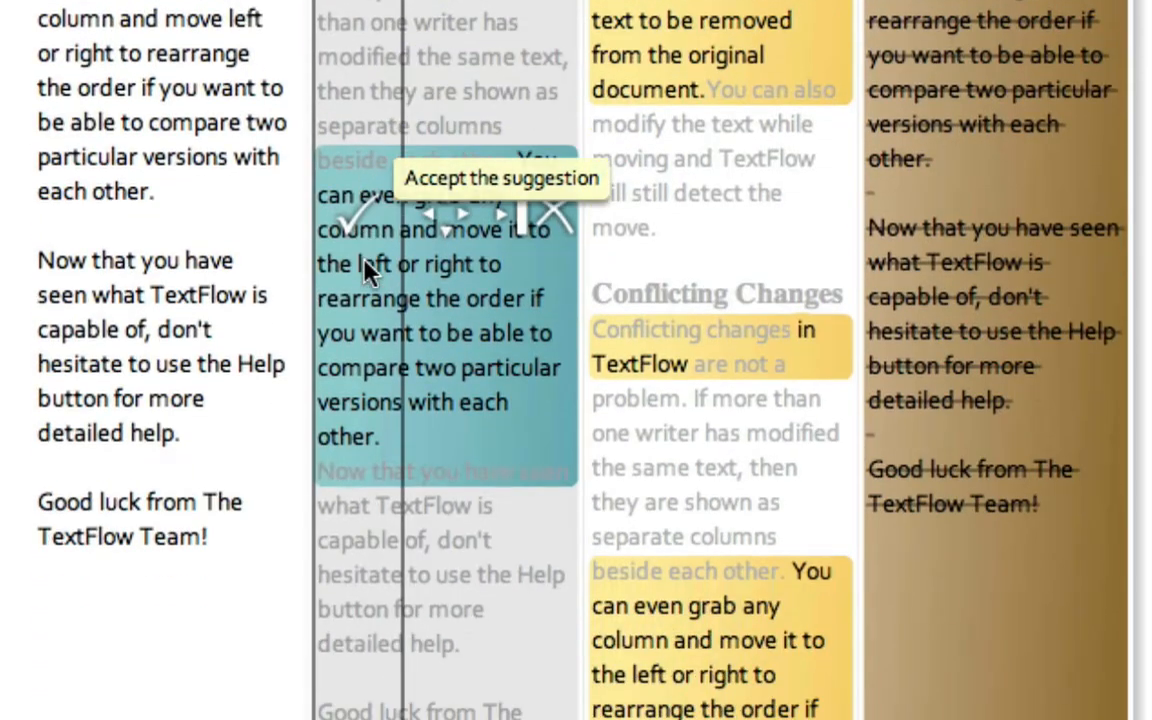
pyautogui.moveTo(444, 240)
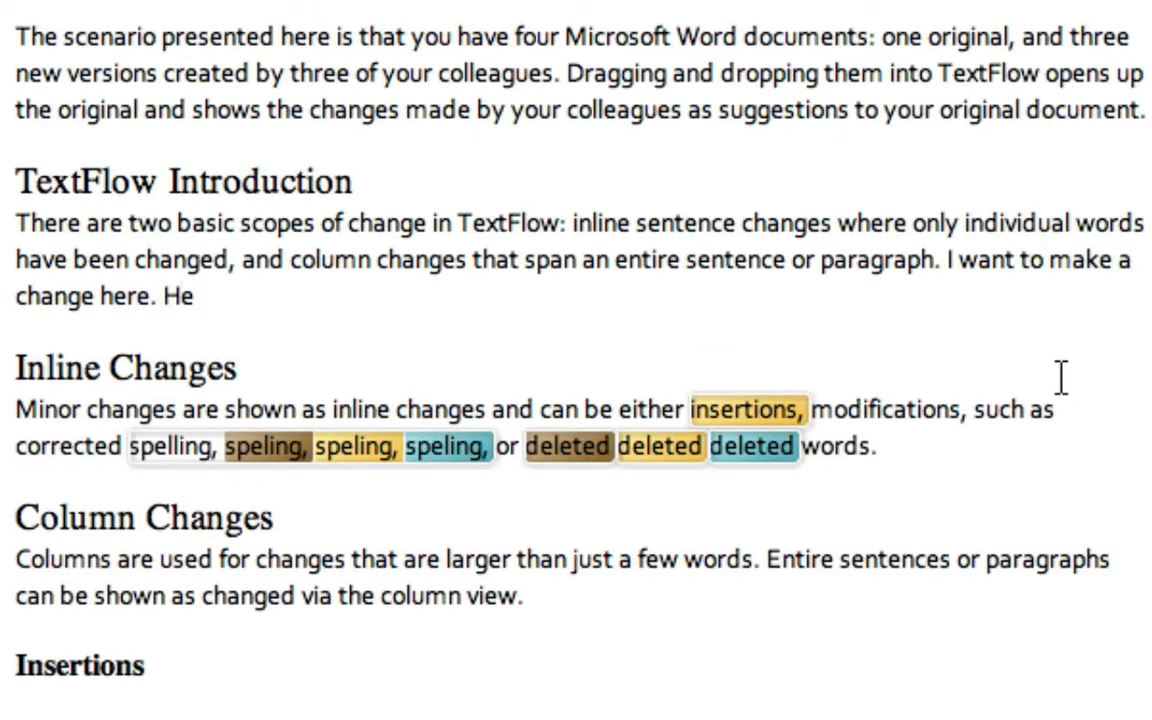
# Append the note ending 'y it worked!' to the TextFlow Introduction paragraph.
pyautogui.write('y it worked!')
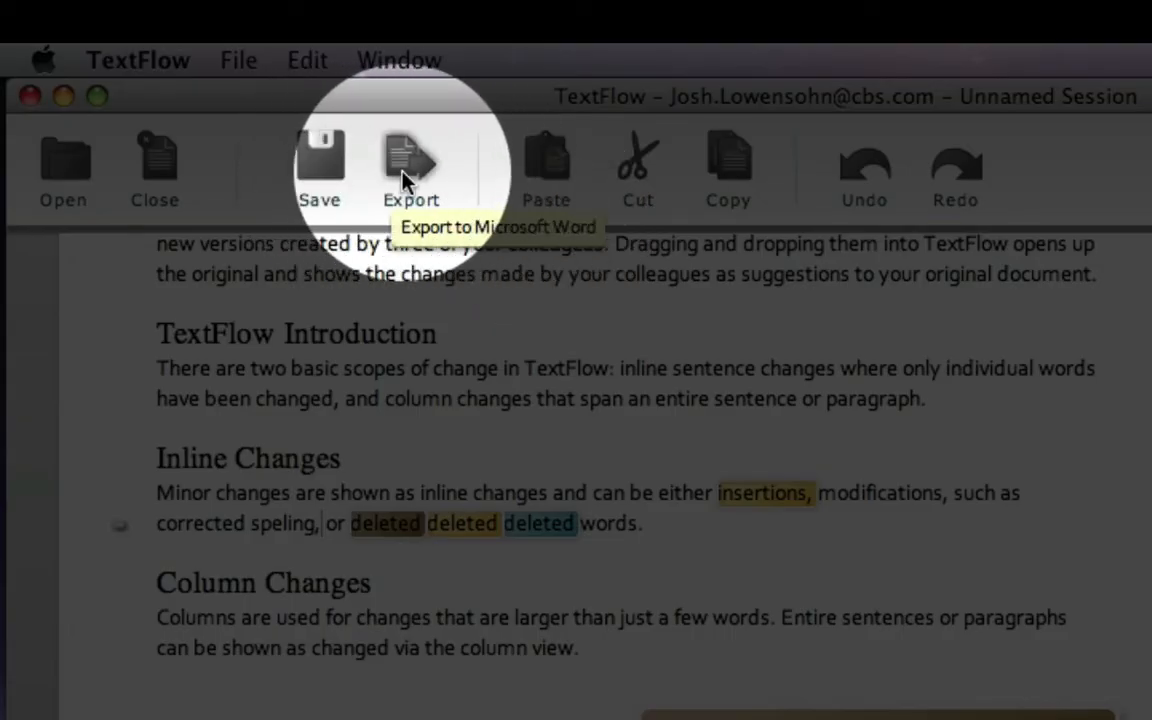
# Export the merged document to Word as New Document.doc in the Documents folder.
pyautogui.click(410, 164)
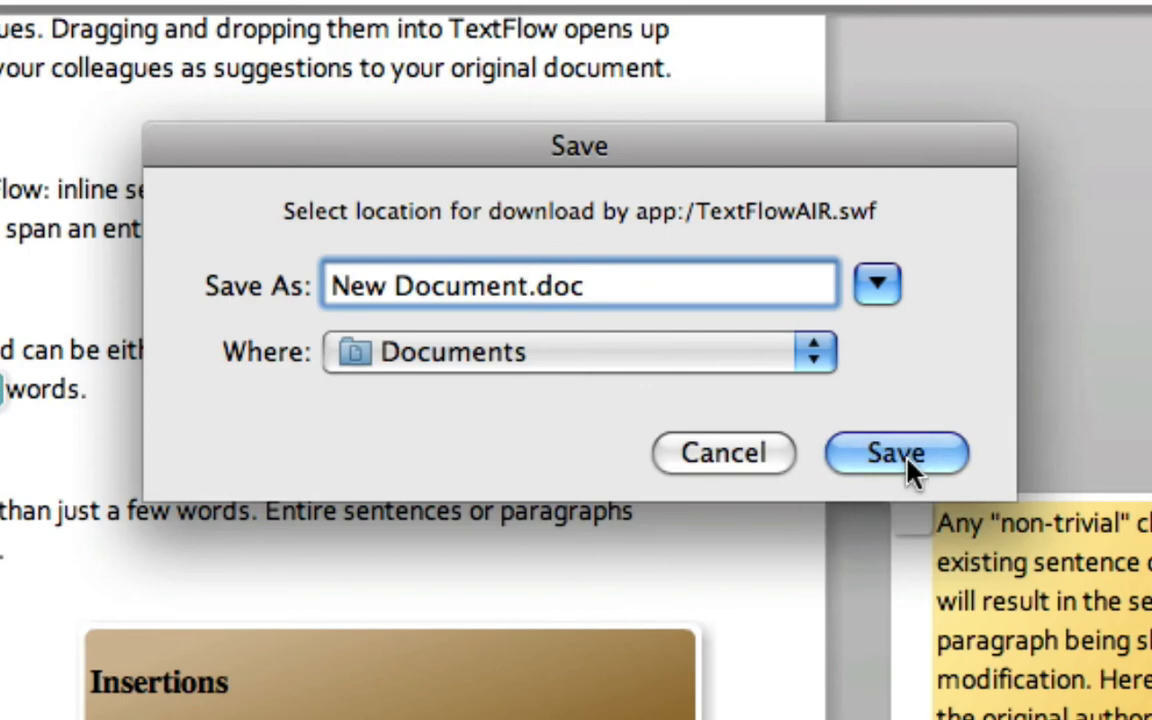
pyautogui.click(896, 452)
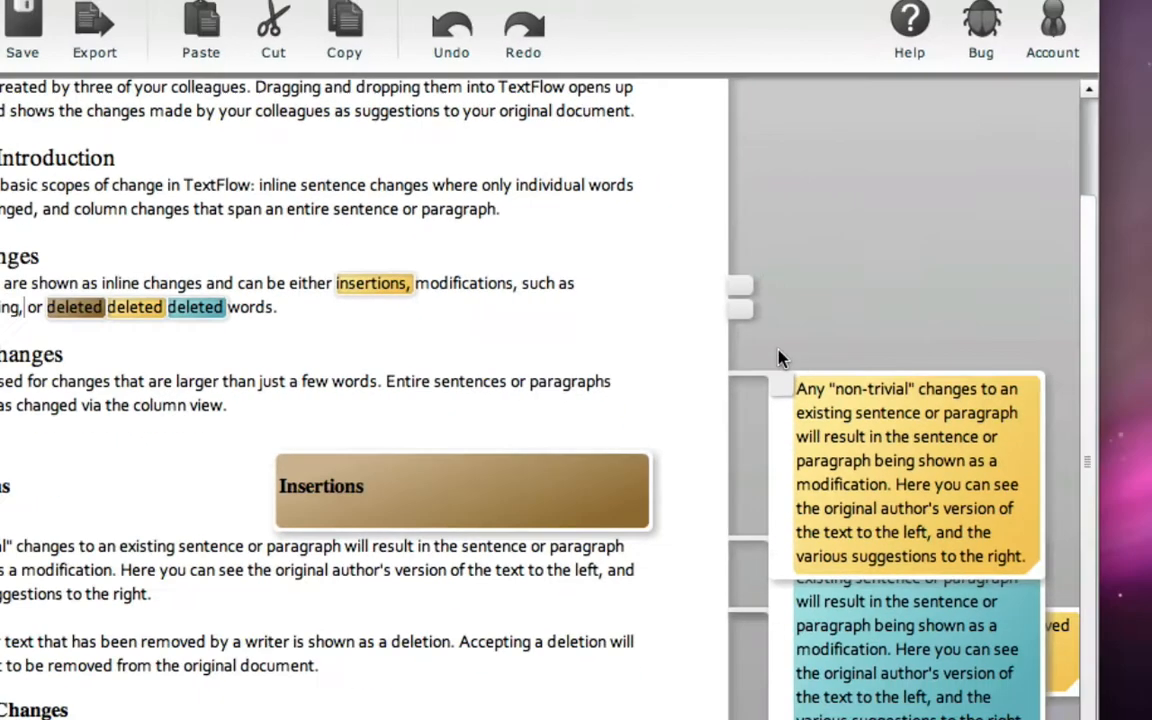